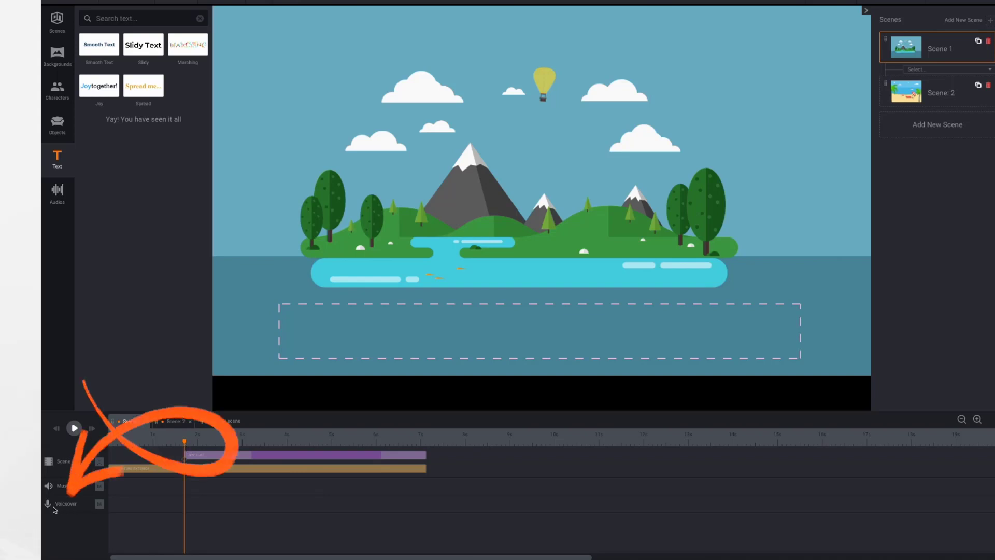
{"action": "mouse_move", "coordinate": [85, 509]}
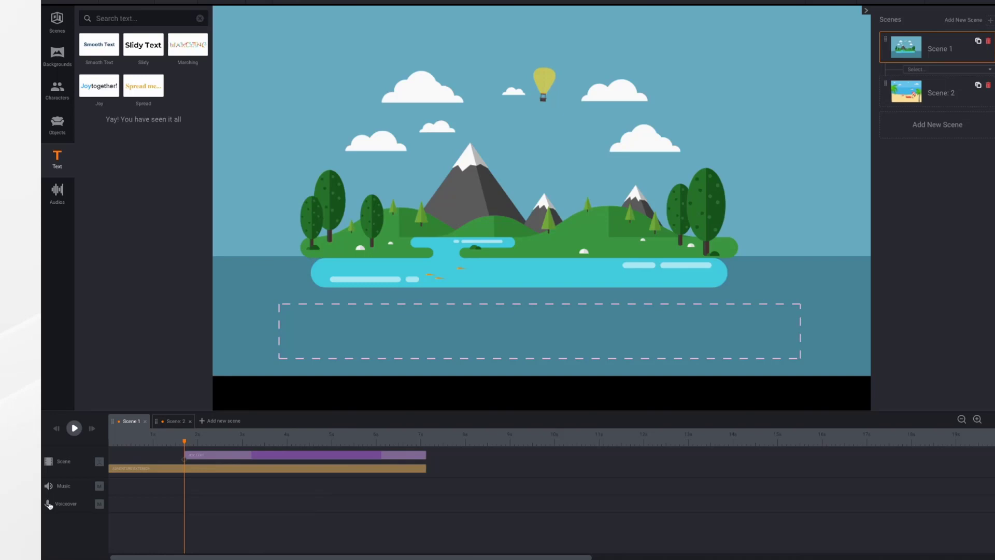
- Record a short spoken voiceover clip onto Scene 1's Voiceover track as the island scene plays
{"action": "left_click", "coordinate": [74, 427]}
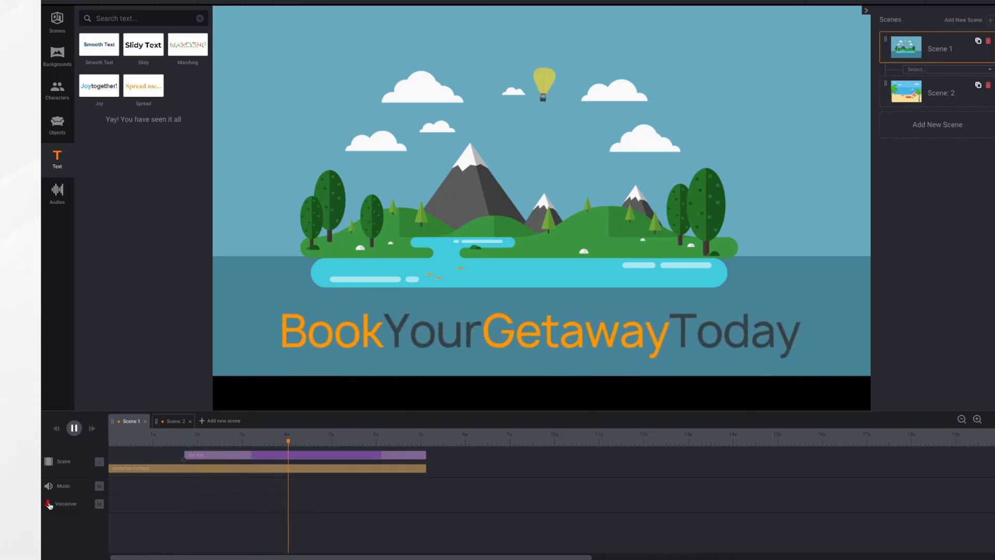
{"action": "left_click", "coordinate": [73, 427]}
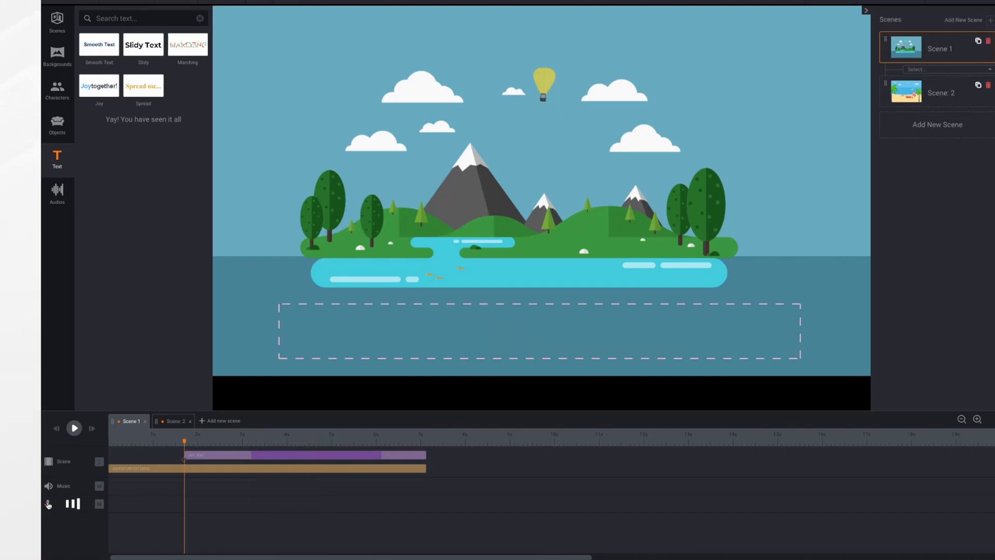
{"action": "left_click", "coordinate": [48, 504]}
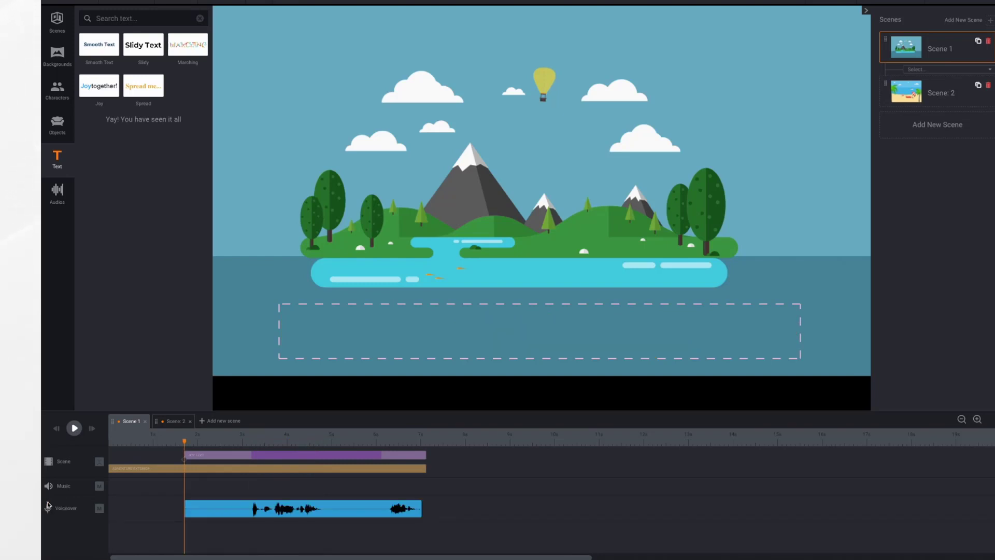
{"action": "mouse_move", "coordinate": [344, 511]}
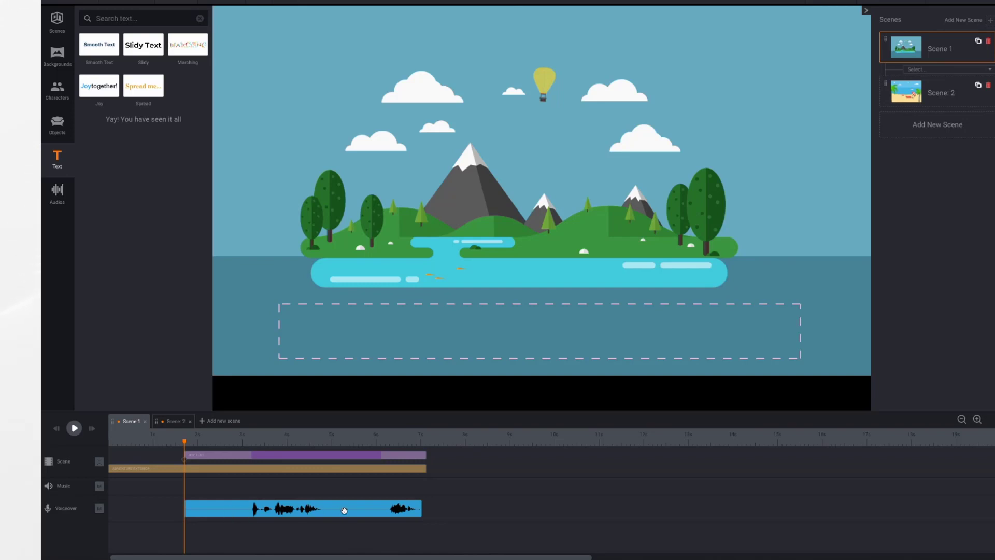
{"action": "mouse_move", "coordinate": [185, 508]}
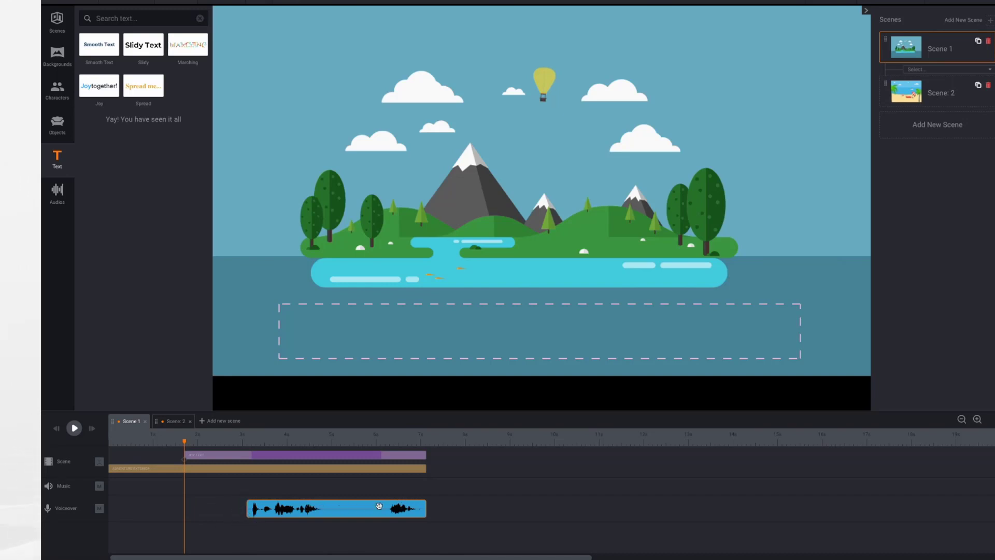
{"action": "mouse_move", "coordinate": [399, 532]}
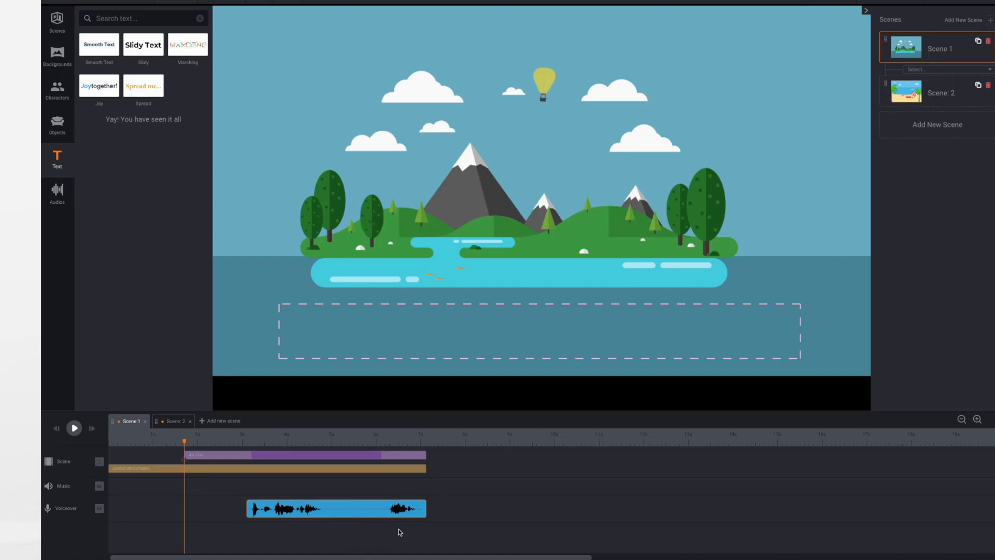
{"action": "mouse_move", "coordinate": [408, 525]}
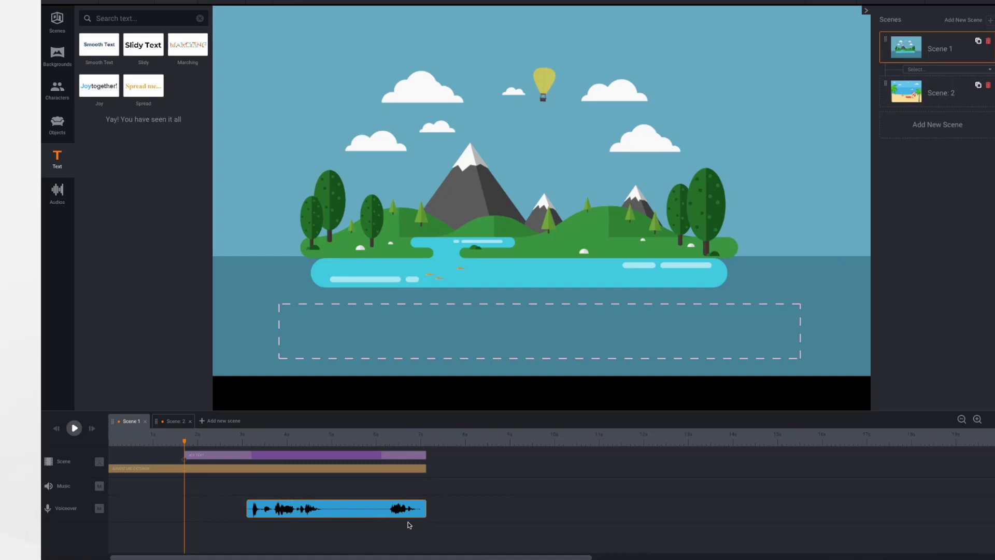
{"action": "mouse_move", "coordinate": [426, 508]}
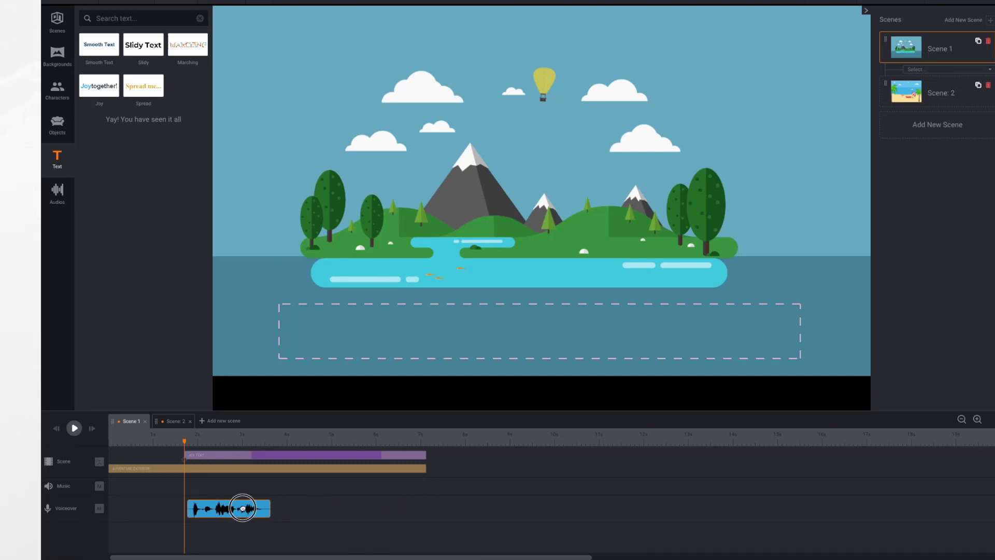
{"action": "left_click", "coordinate": [74, 427]}
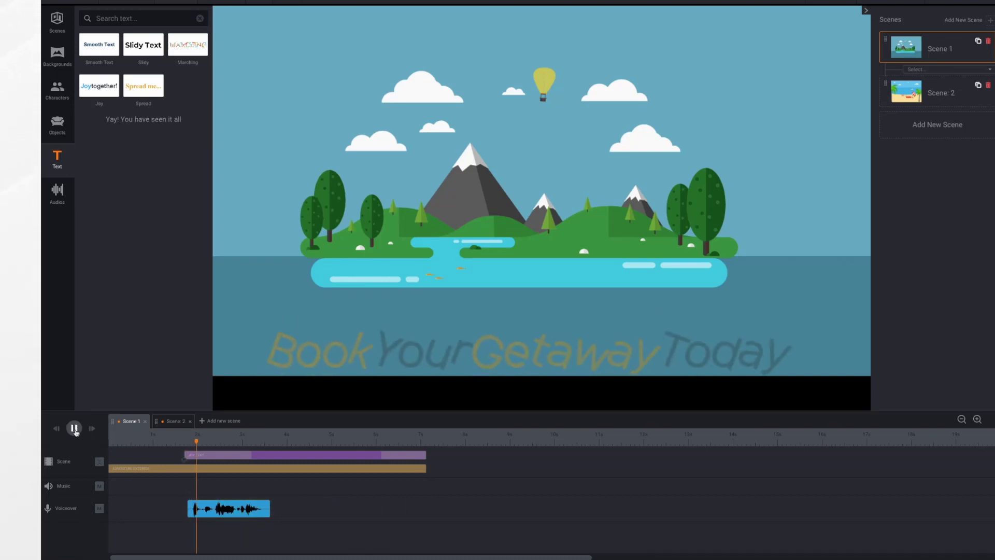
{"action": "left_click", "coordinate": [74, 427]}
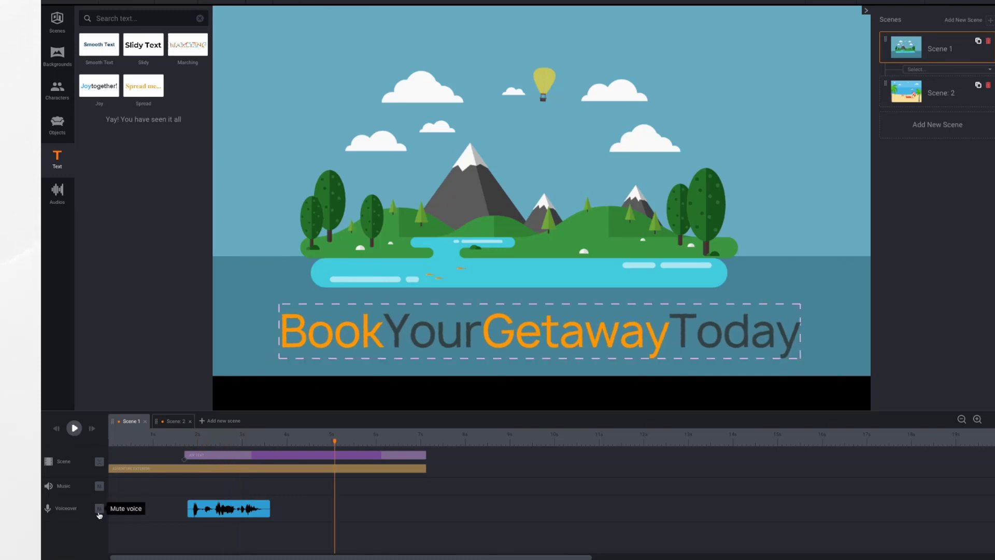
{"action": "left_click", "coordinate": [99, 508]}
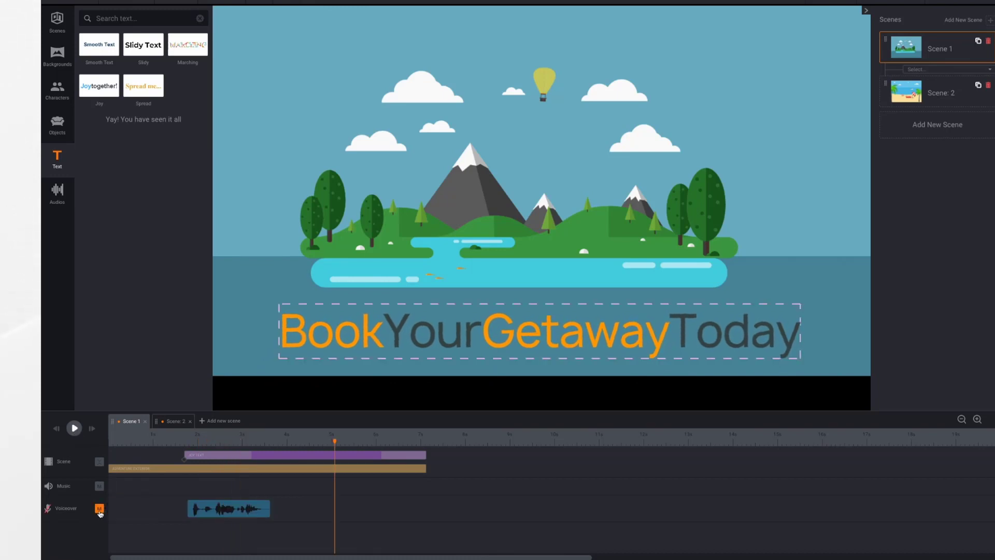
{"action": "mouse_move", "coordinate": [99, 509]}
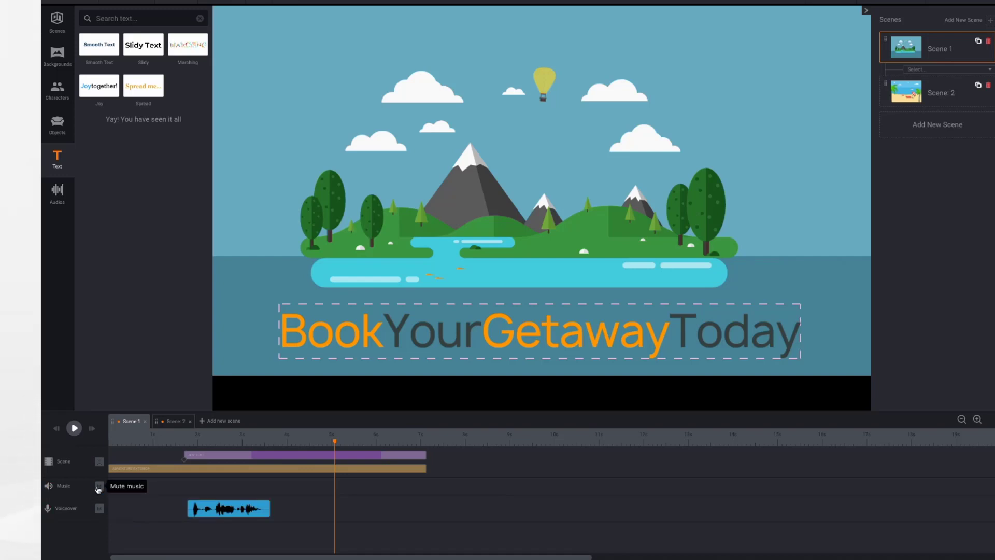
{"action": "mouse_move", "coordinate": [100, 507]}
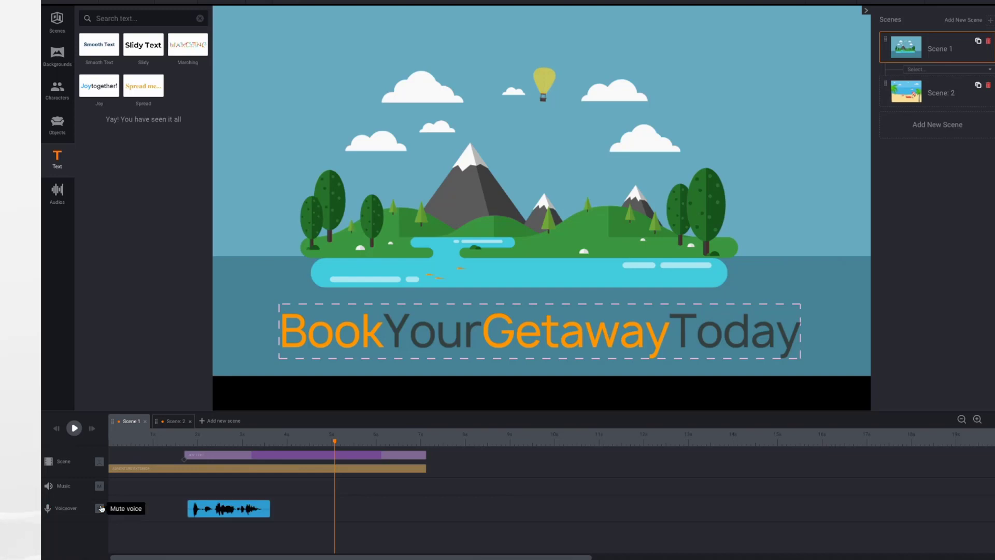
{"action": "left_click", "coordinate": [99, 508]}
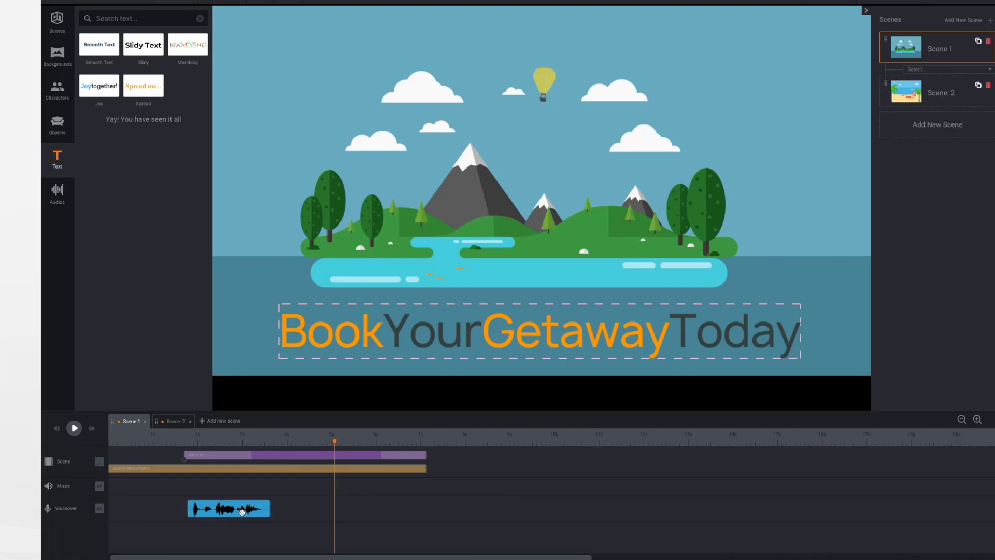
{"action": "left_click", "coordinate": [229, 508]}
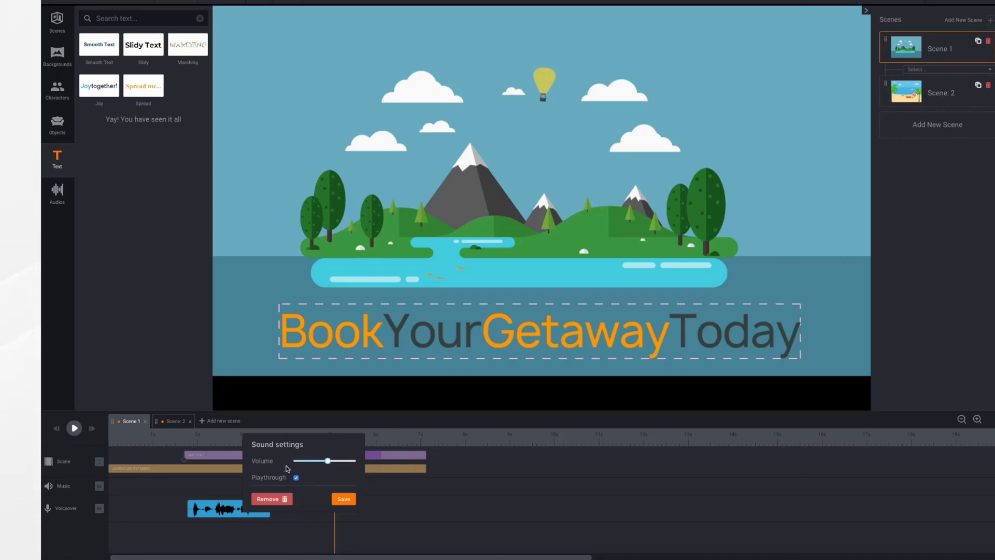
{"action": "mouse_move", "coordinate": [264, 483]}
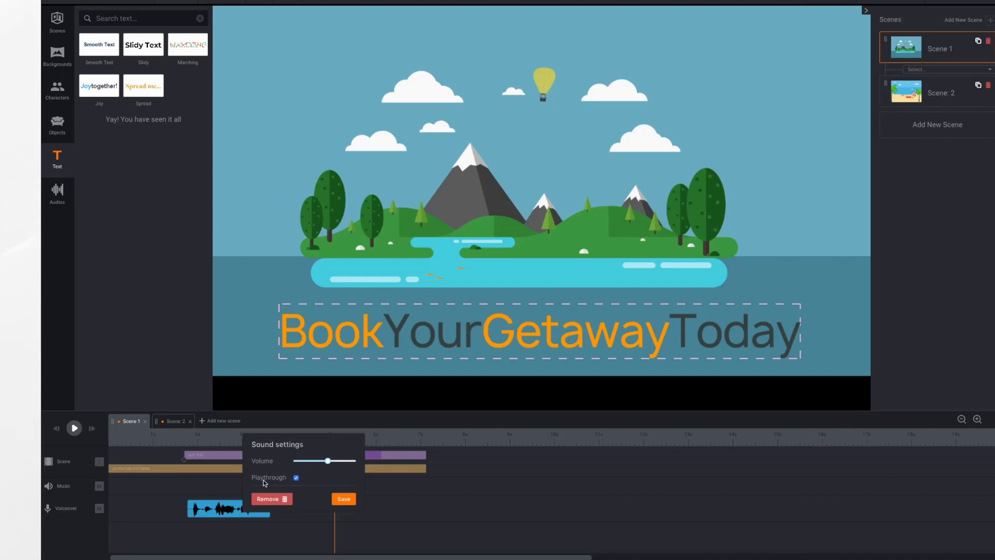
{"action": "mouse_move", "coordinate": [312, 484]}
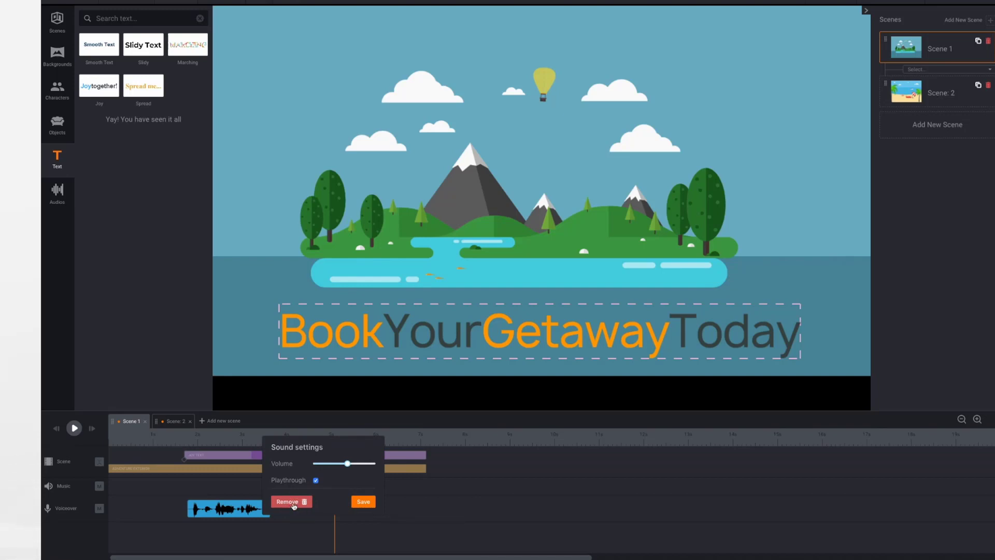
{"action": "left_click", "coordinate": [362, 501]}
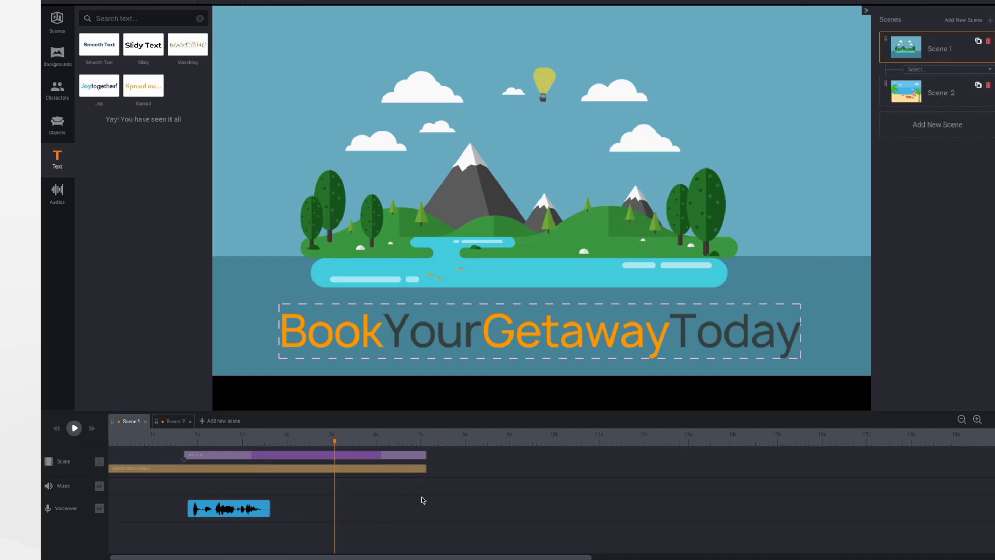